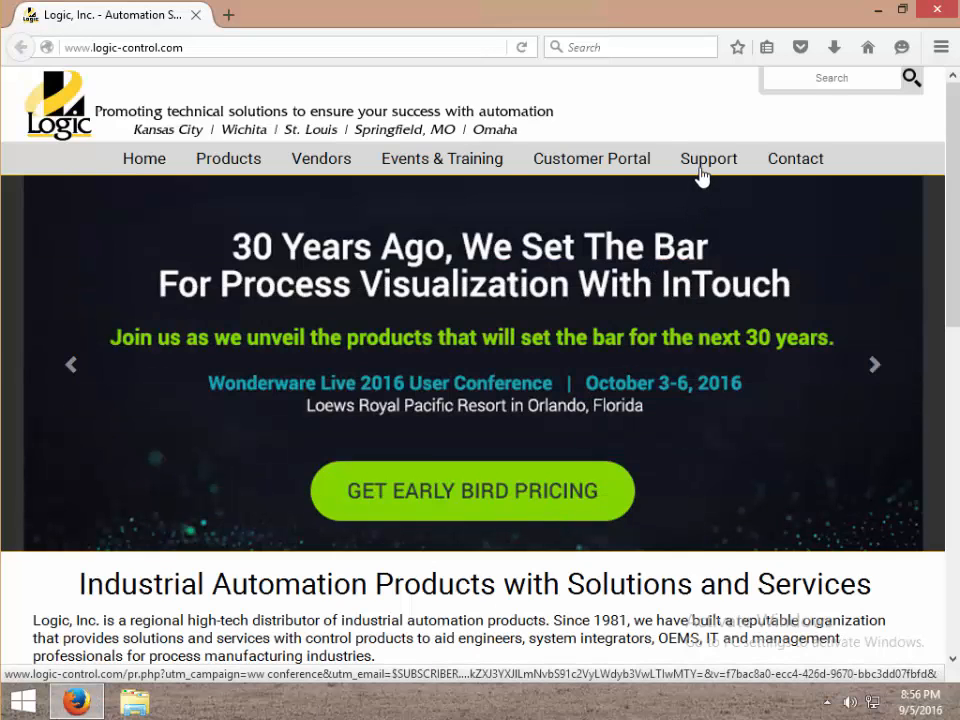
- Go to the Files - Download software archive from the site's Support menu
left_click(708, 158)
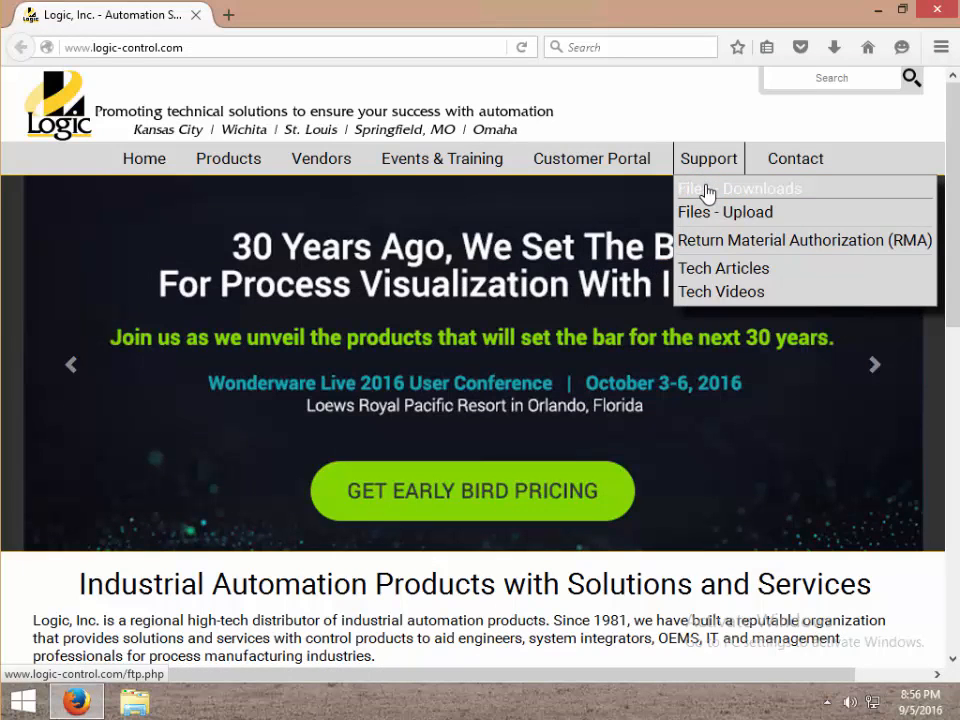
left_click(740, 188)
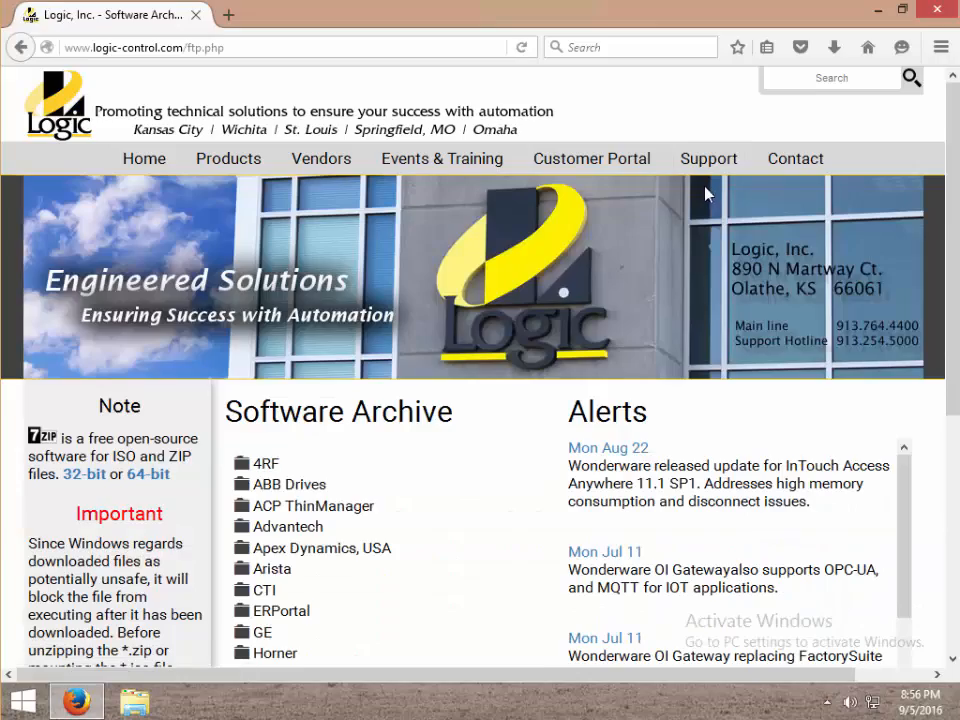
- Reach Wwclient.zip under Wonderware > Utilities and go to its download page
scroll("down", 3)
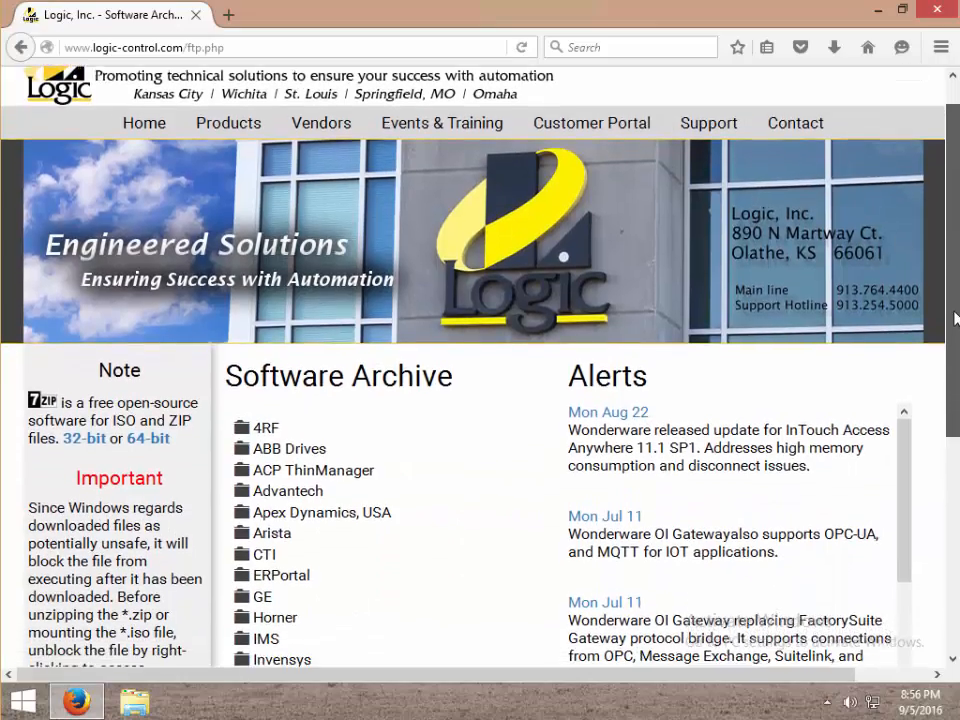
scroll("down", 3)
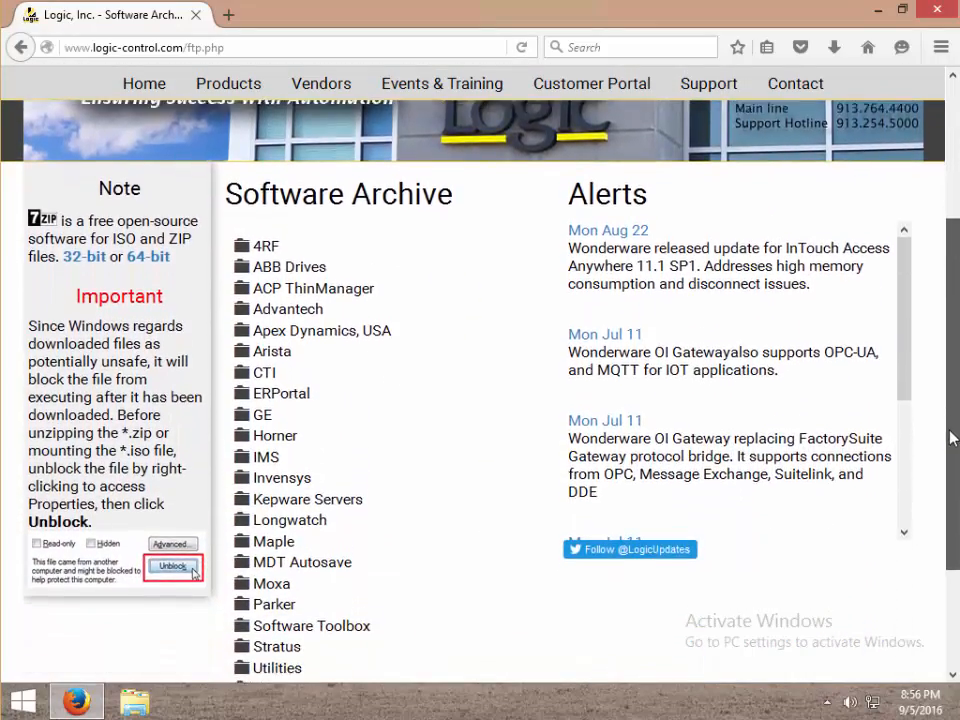
scroll("down", 3)
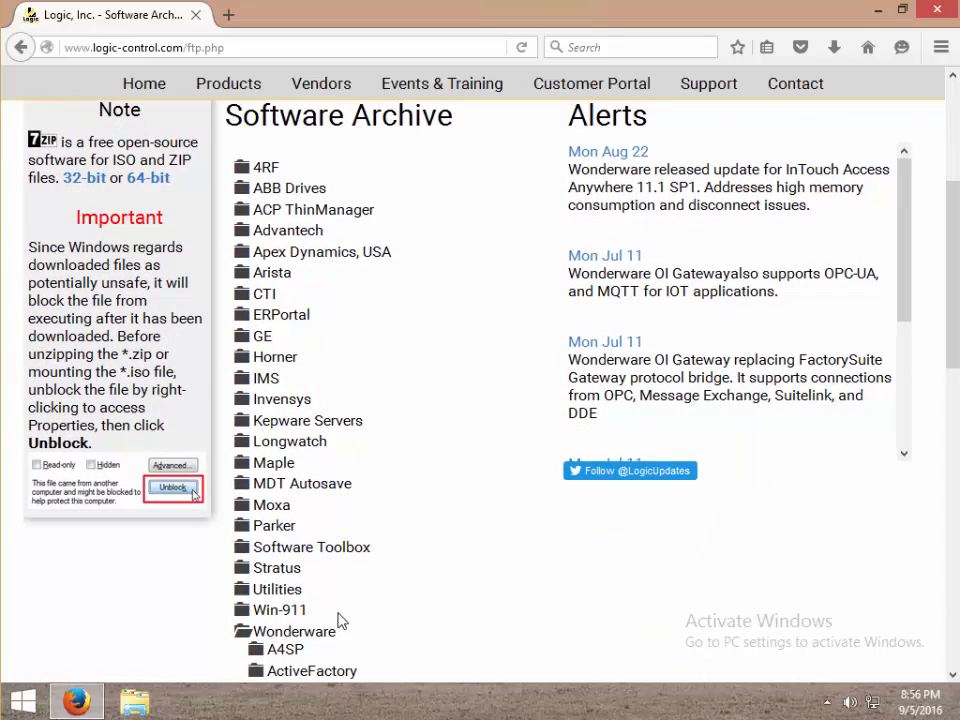
scroll("down", 3)
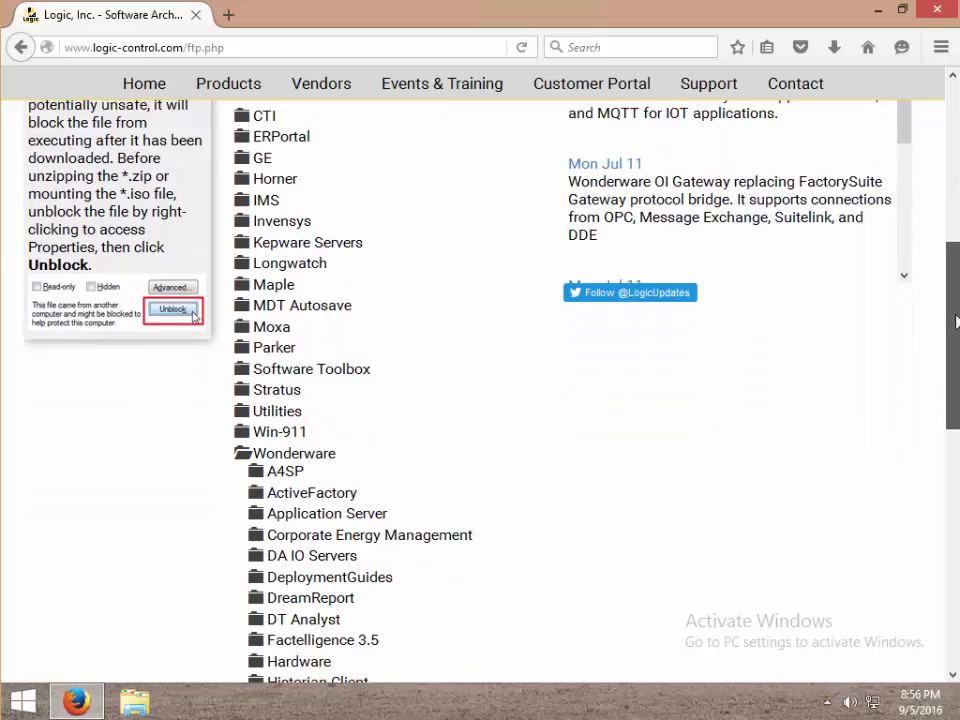
scroll("down", 3)
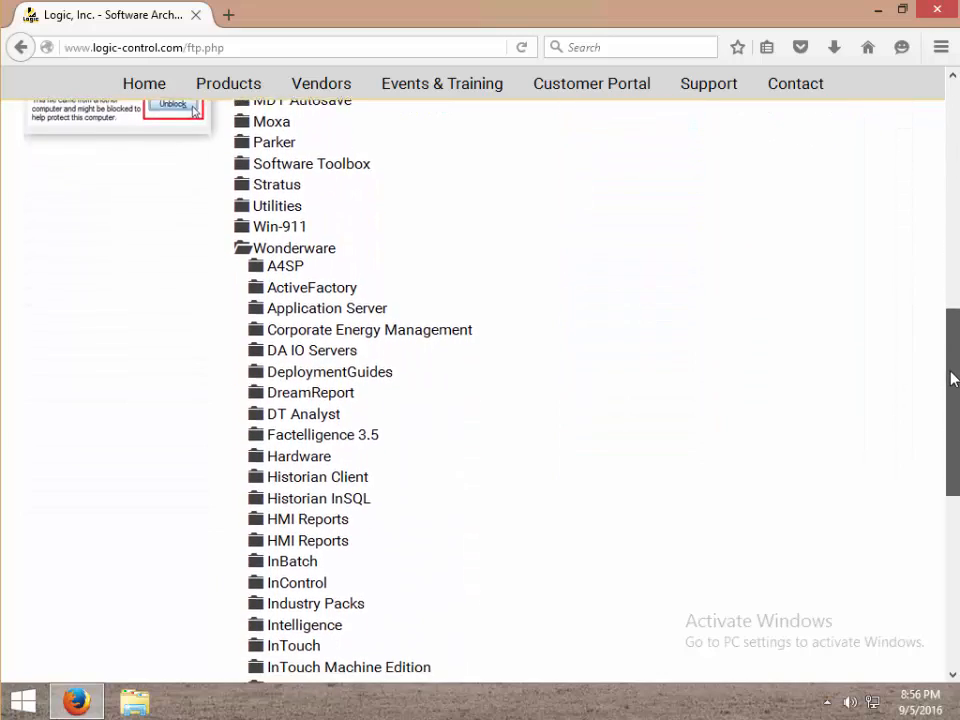
scroll("down", 3)
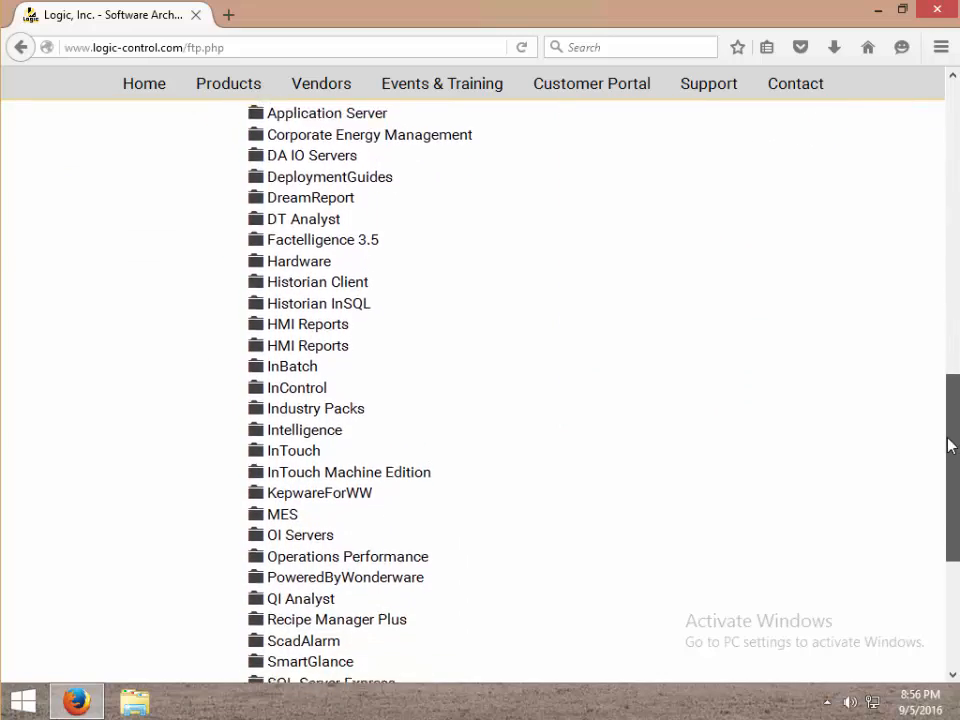
scroll("down", 3)
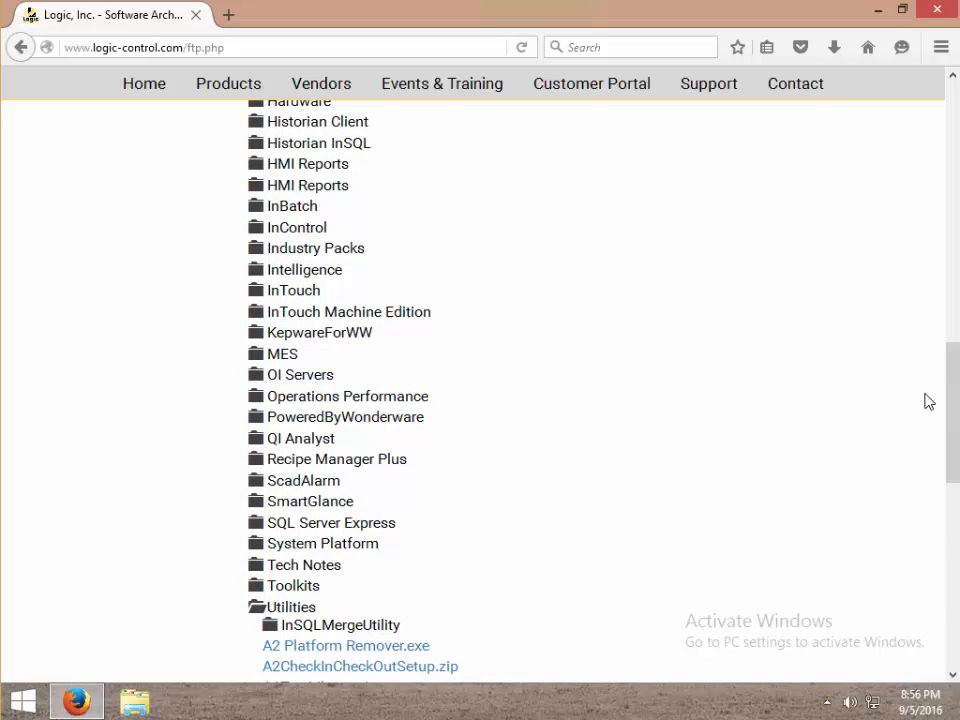
scroll("down", 3)
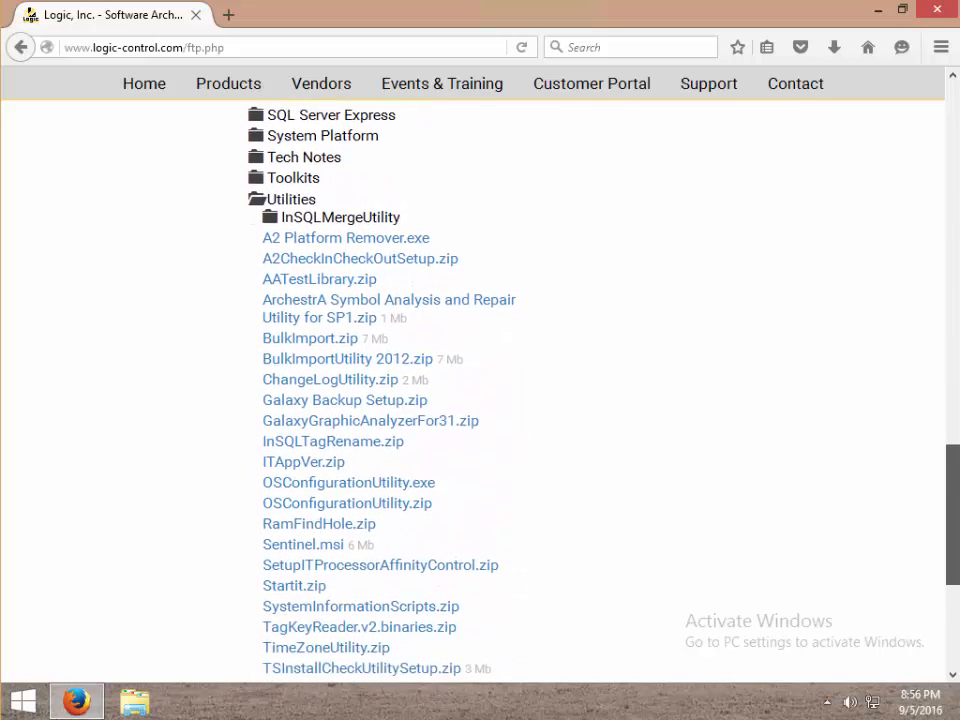
scroll("down", 3)
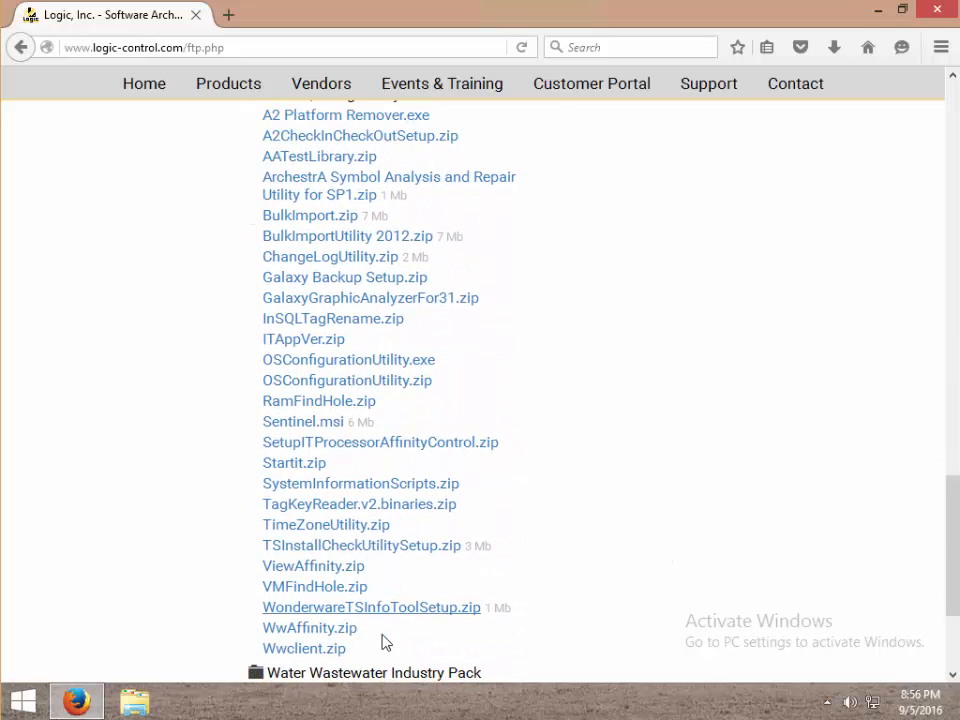
left_click(304, 648)
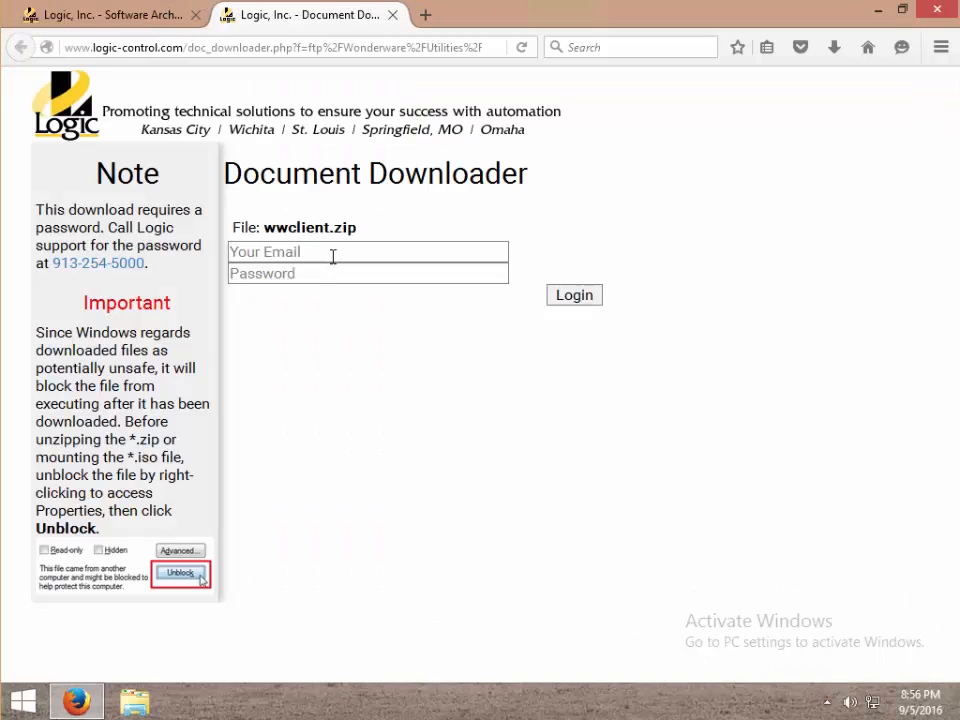
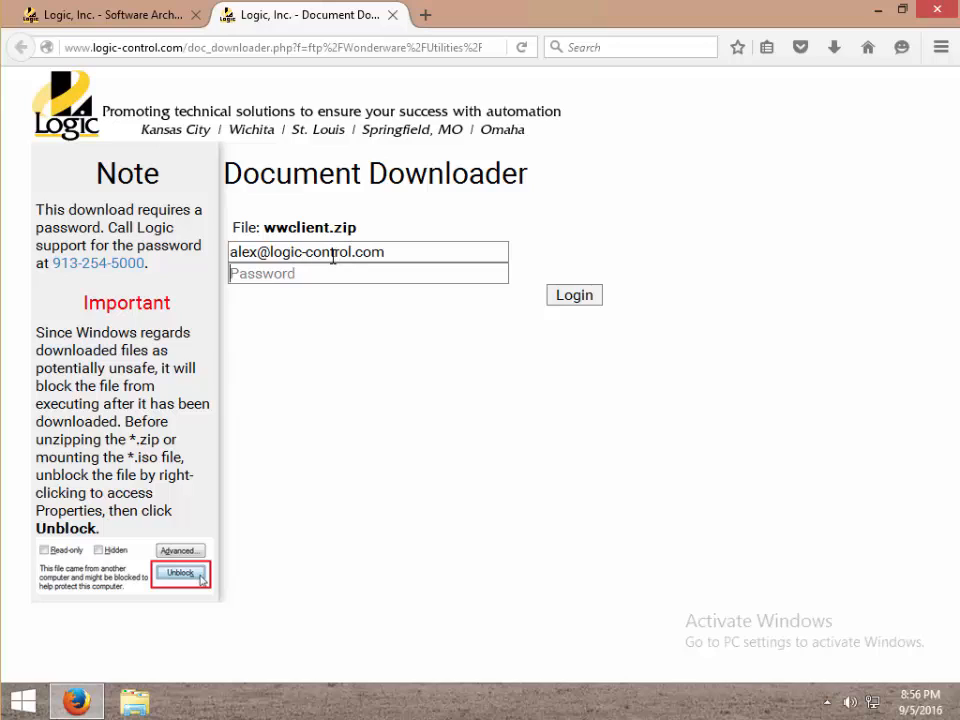
type("•••••")
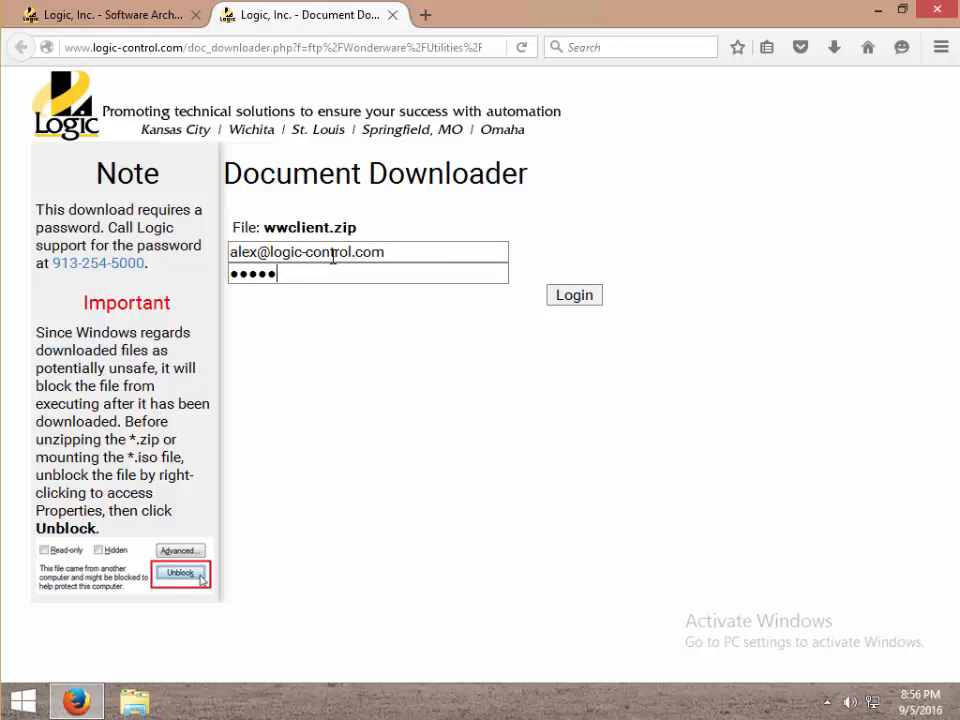
type("••")
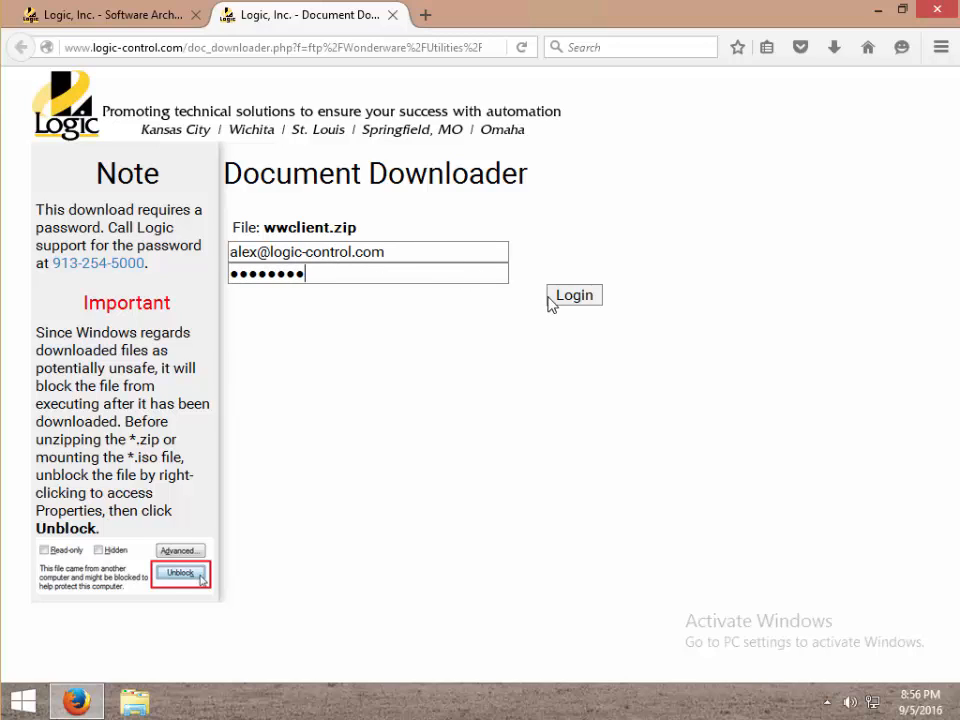
left_click(572, 296)
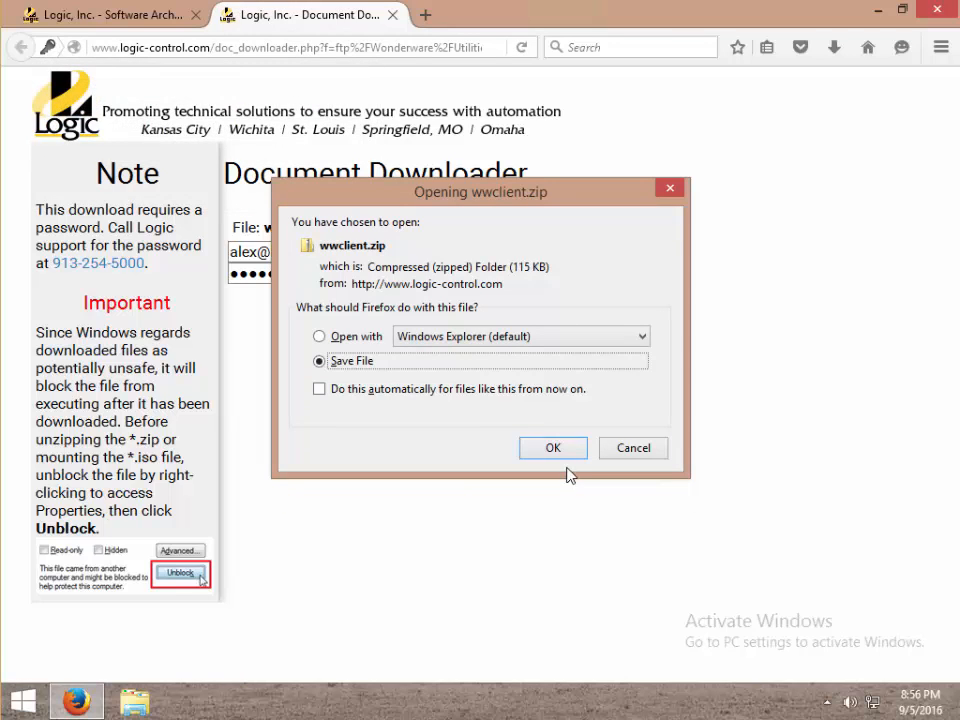
- Save wwclient.zip to disk and check the finished download in Firefox
left_click(552, 448)
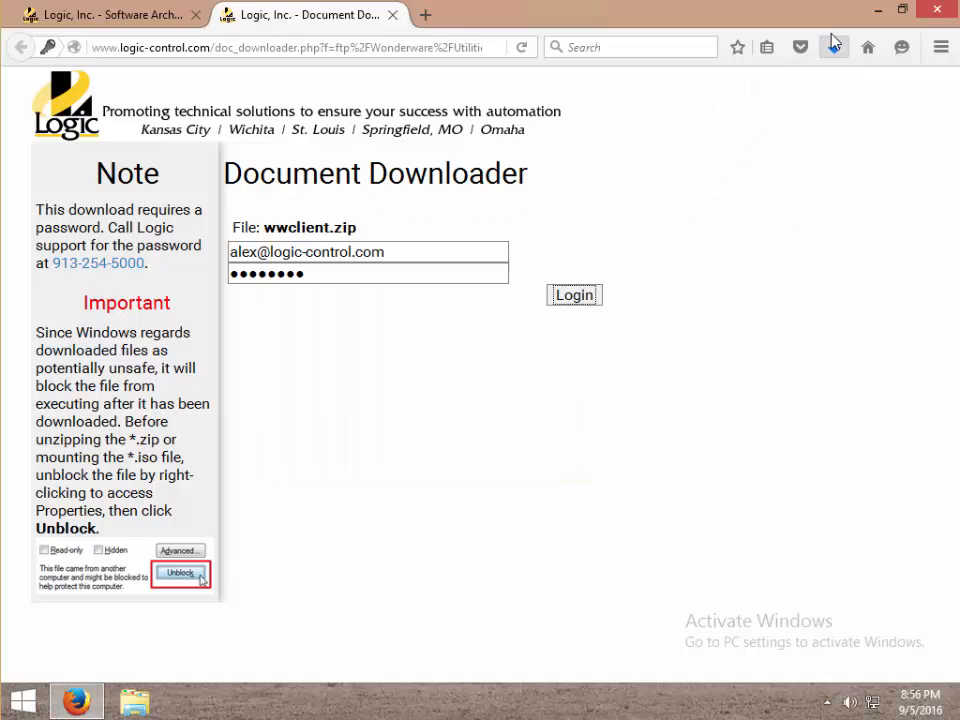
left_click(832, 48)
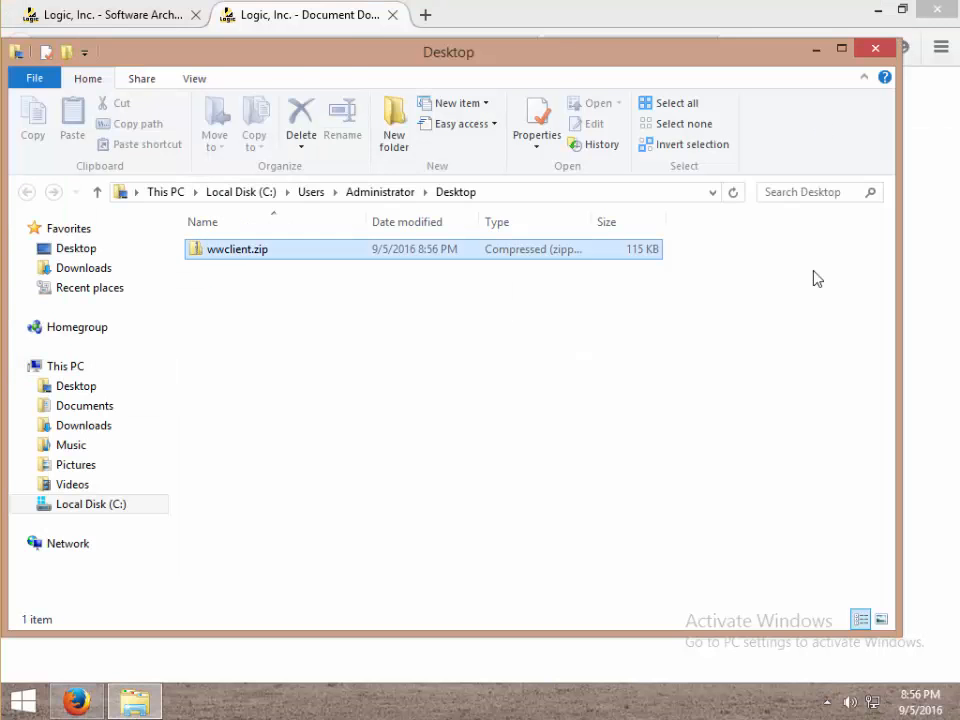
- Unblock wwclient.zip on the Desktop in its file Properties and confirm with OK
left_click(236, 248)
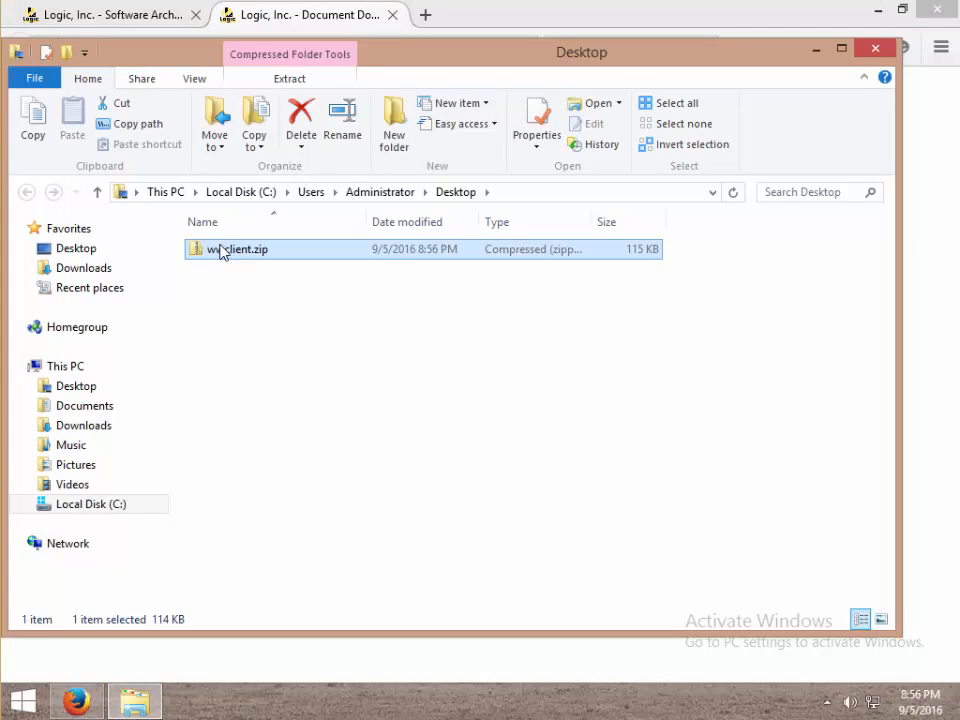
right_click(230, 248)
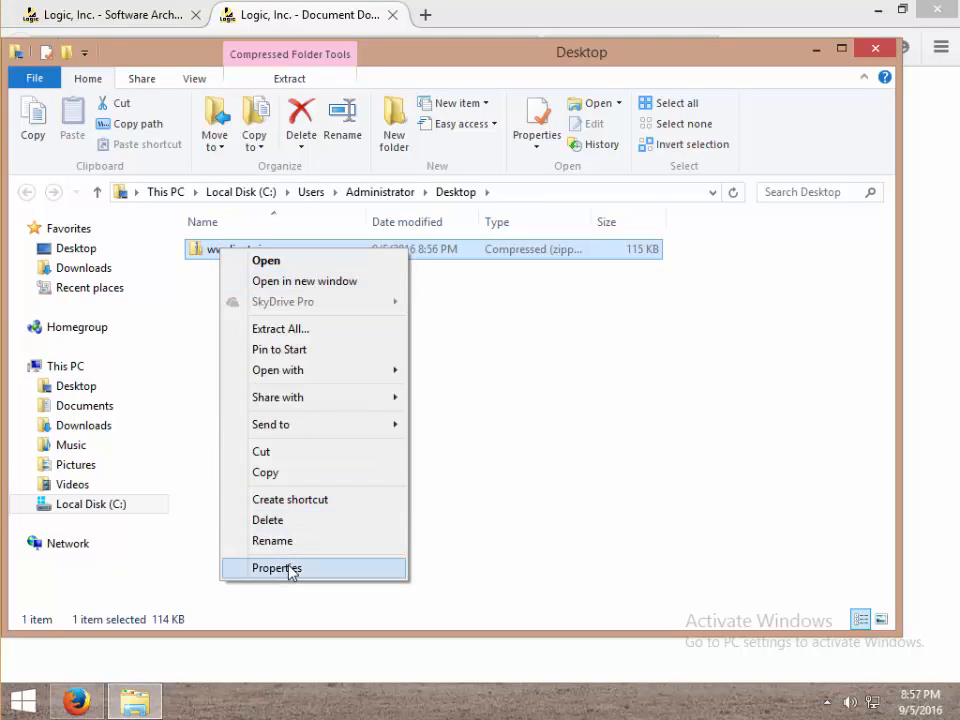
left_click(276, 568)
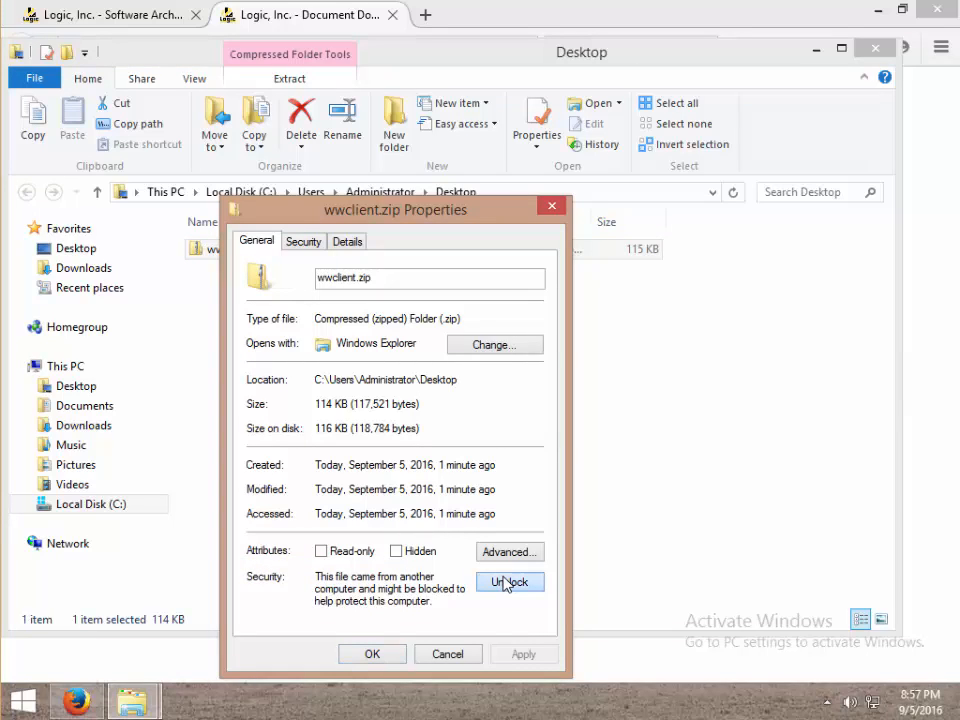
left_click(508, 580)
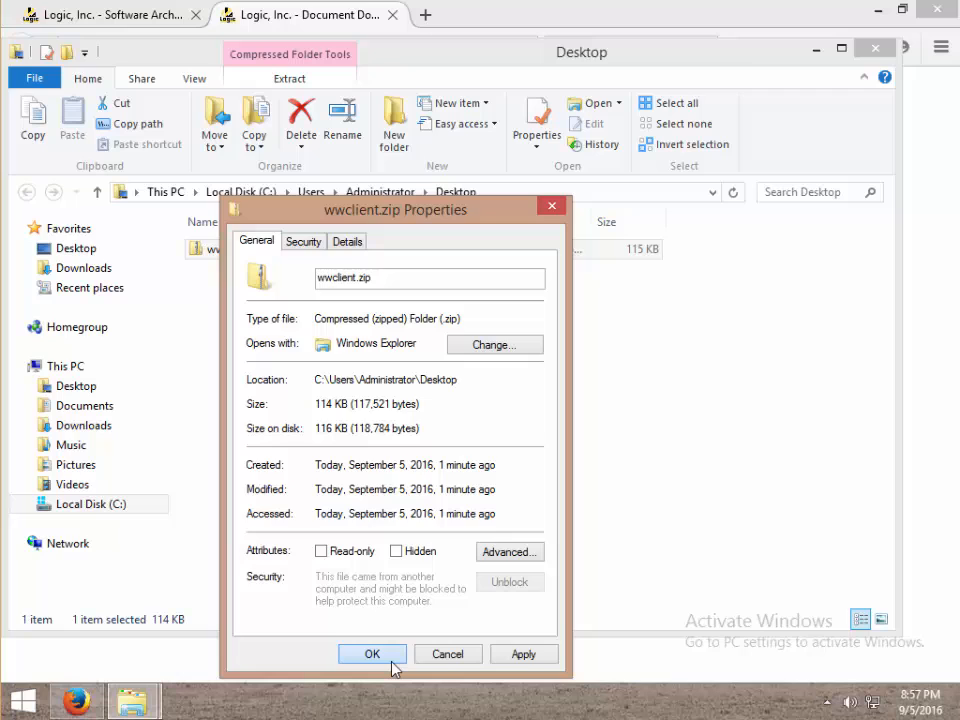
left_click(372, 652)
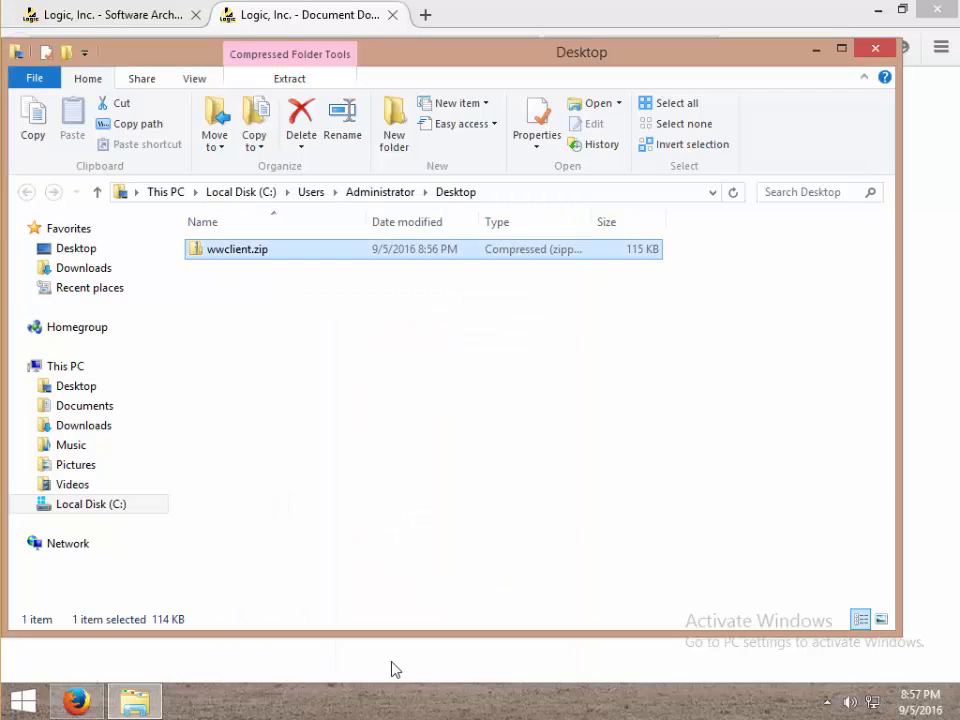